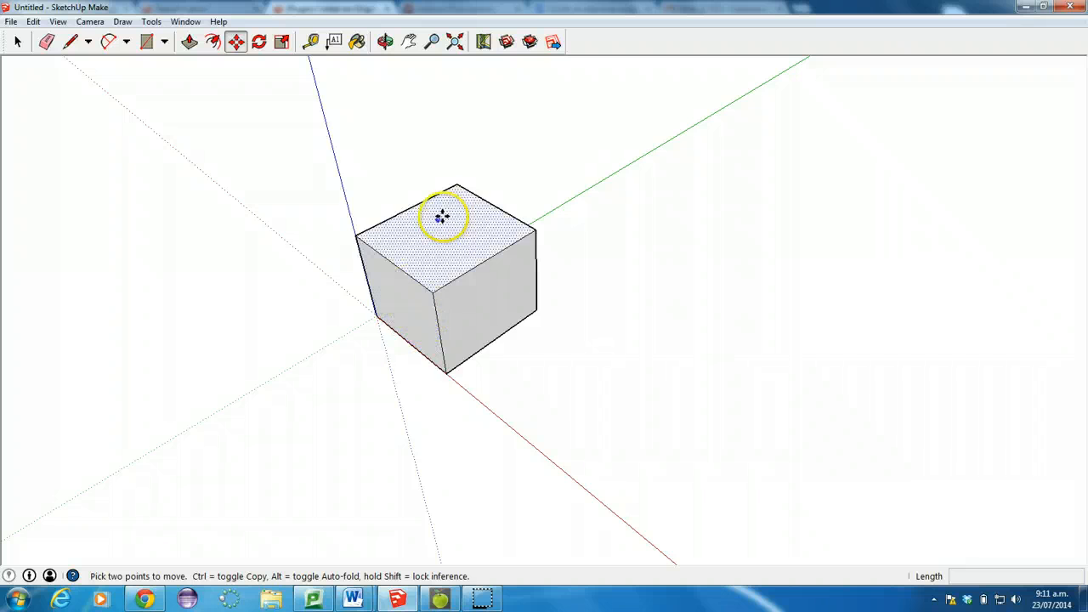
mouse_move(442, 270)
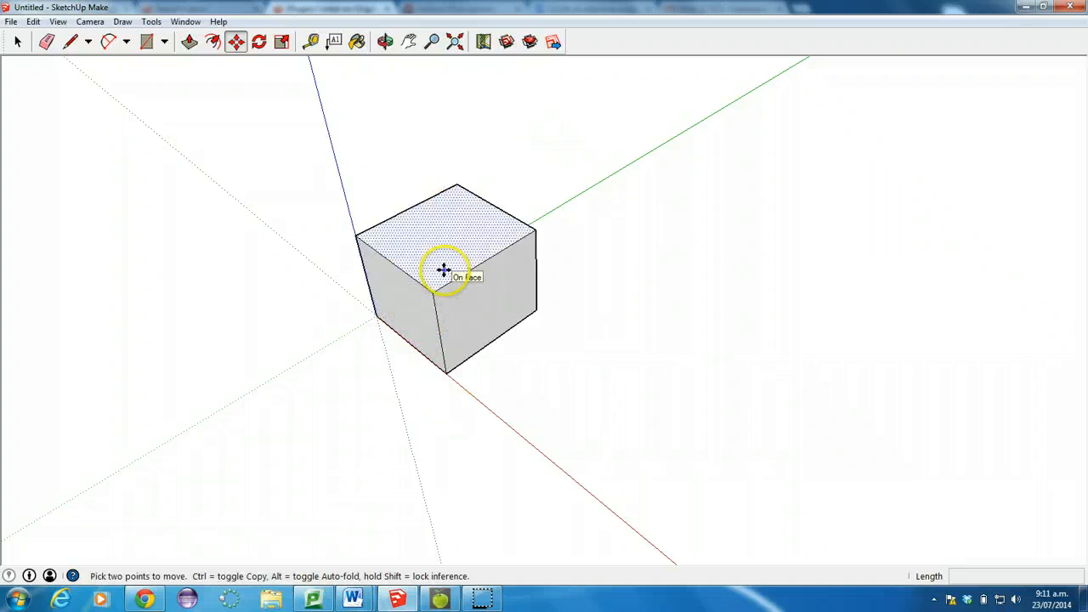
mouse_move(401, 240)
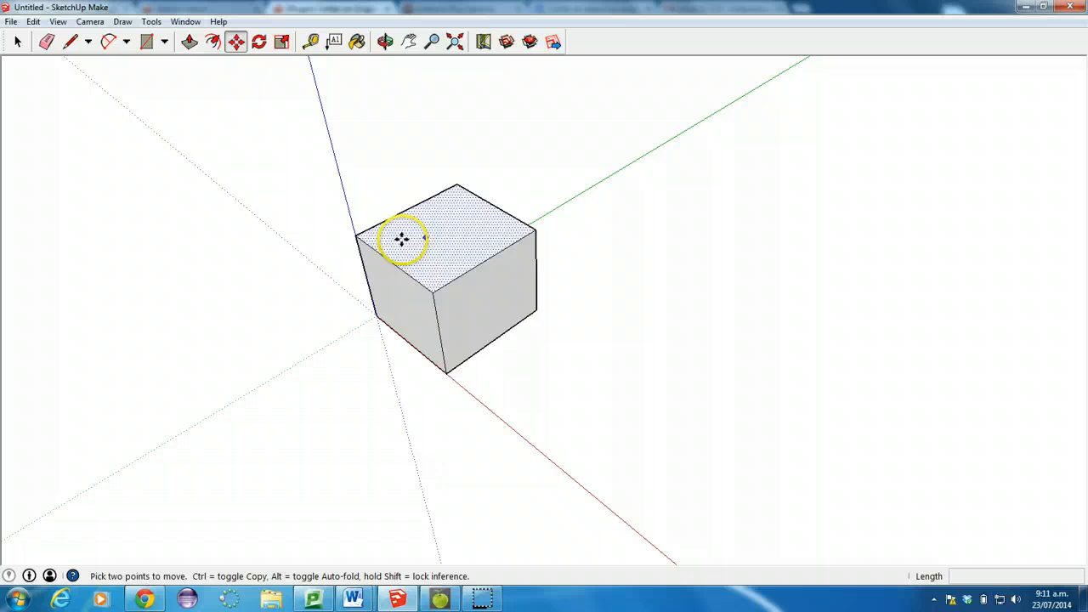
mouse_move(445, 254)
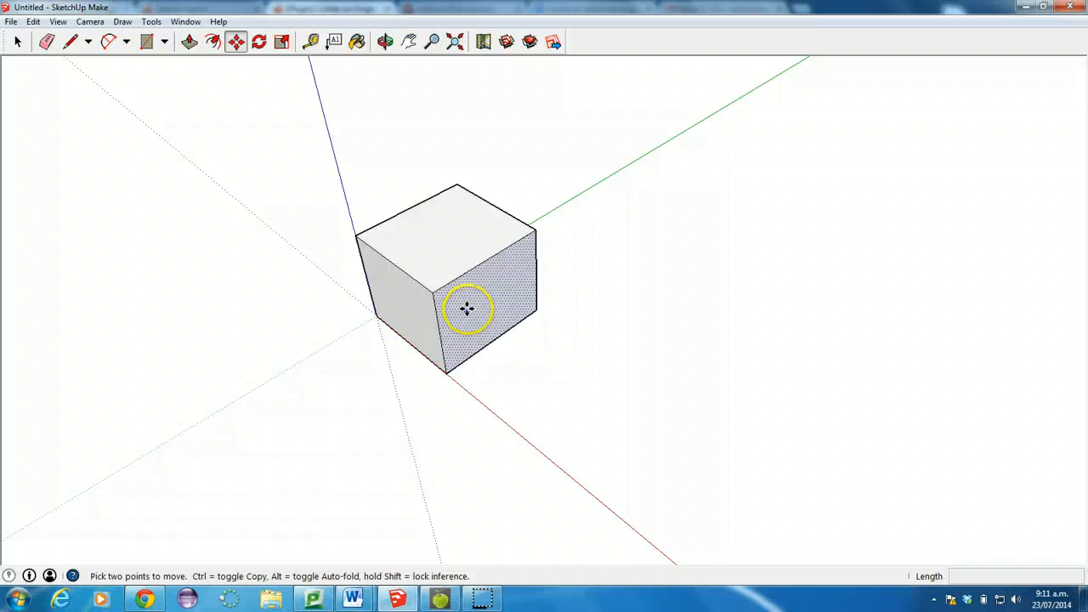
mouse_move(411, 318)
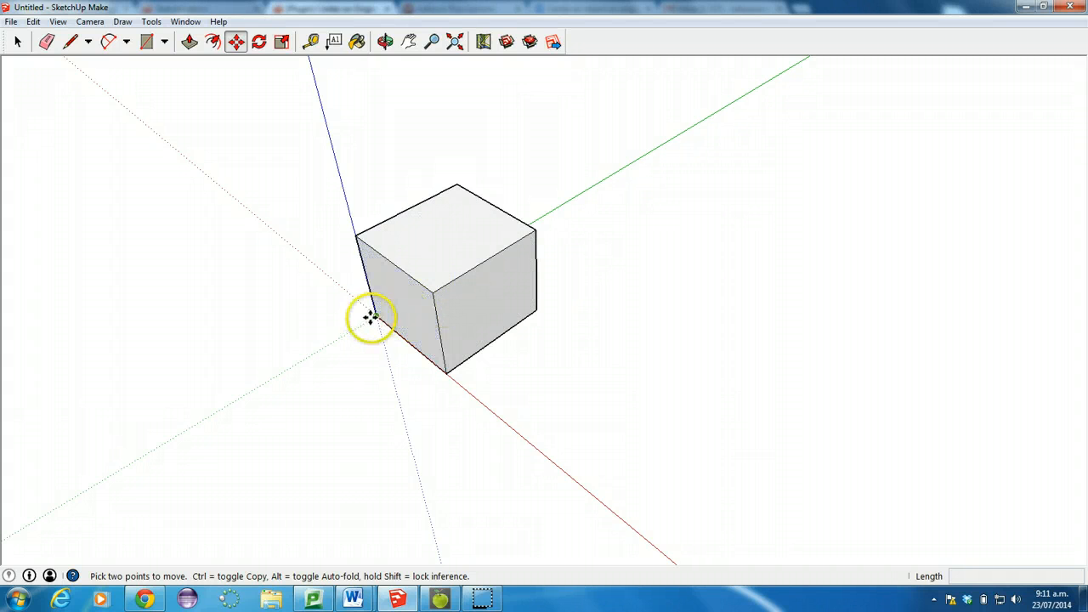
mouse_move(367, 278)
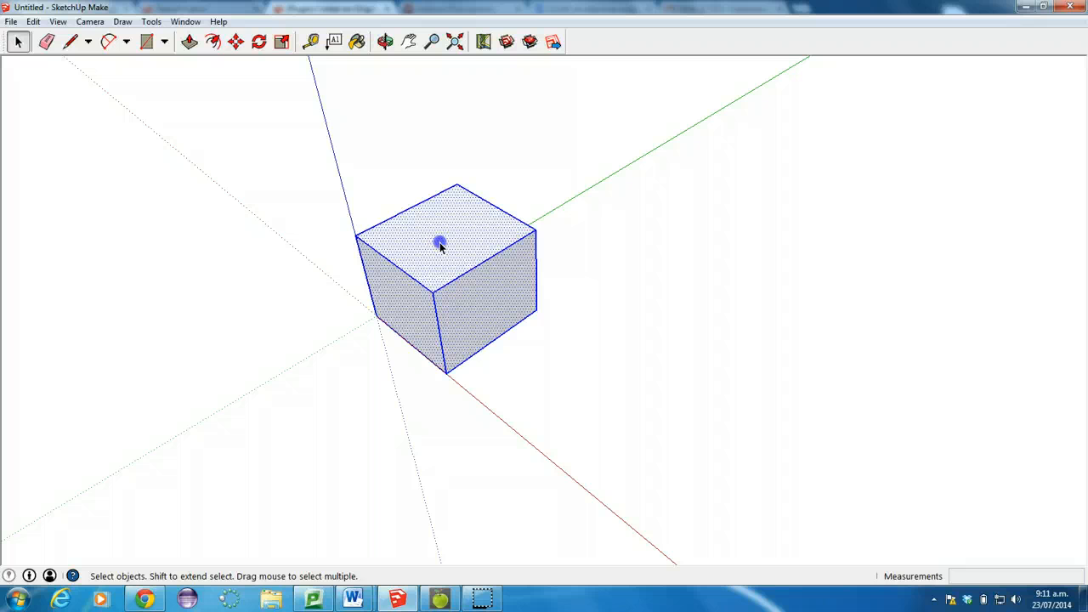
- Relocate the cube with the Move tool to a spot well right of the axes origin
click(234, 41)
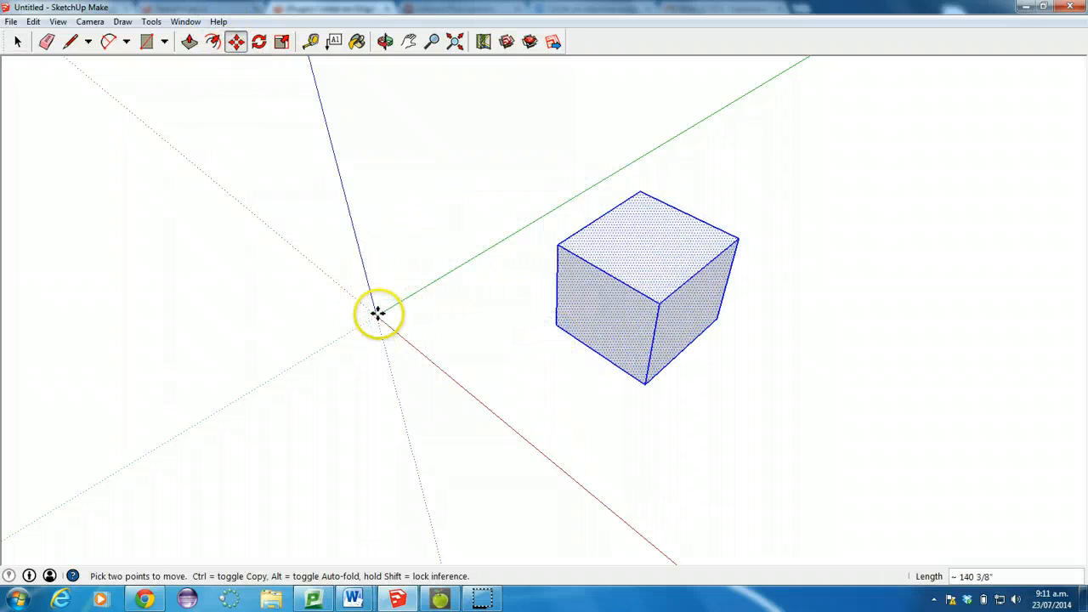
mouse_move(370, 302)
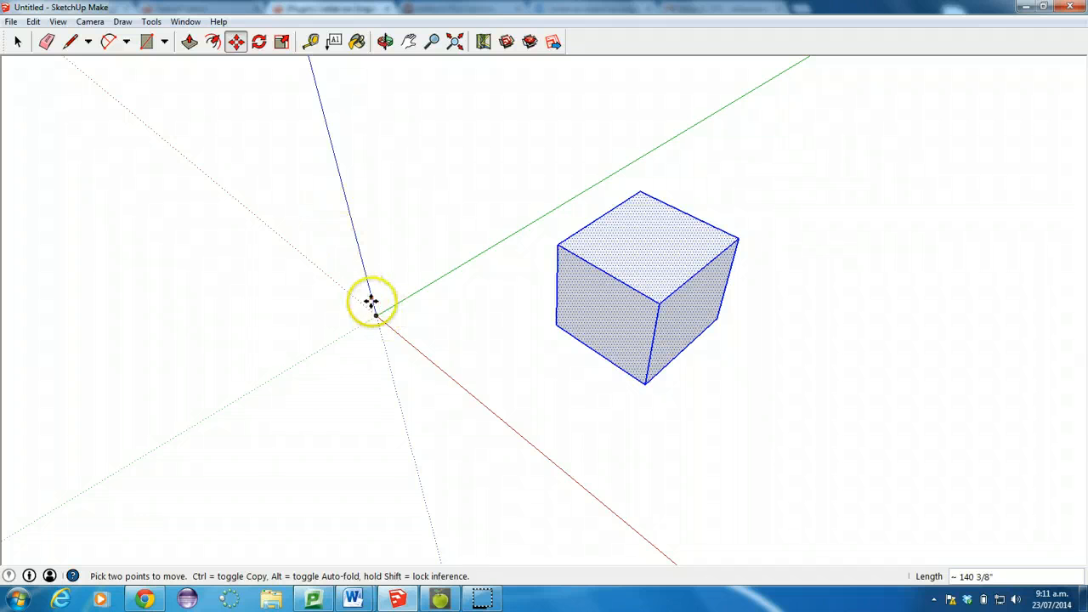
mouse_move(374, 313)
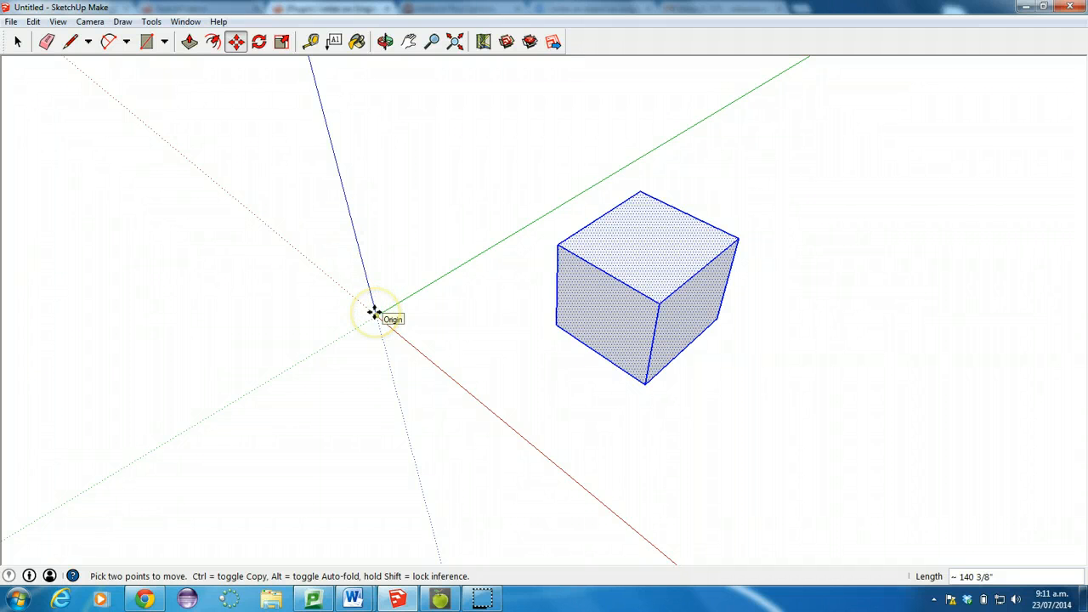
mouse_move(666, 248)
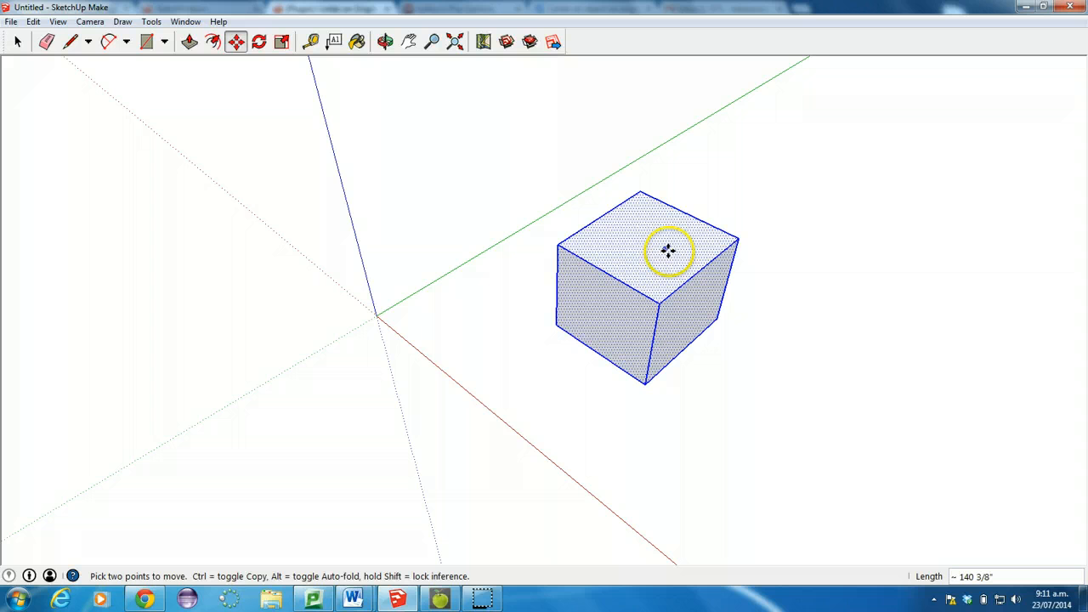
click(281, 41)
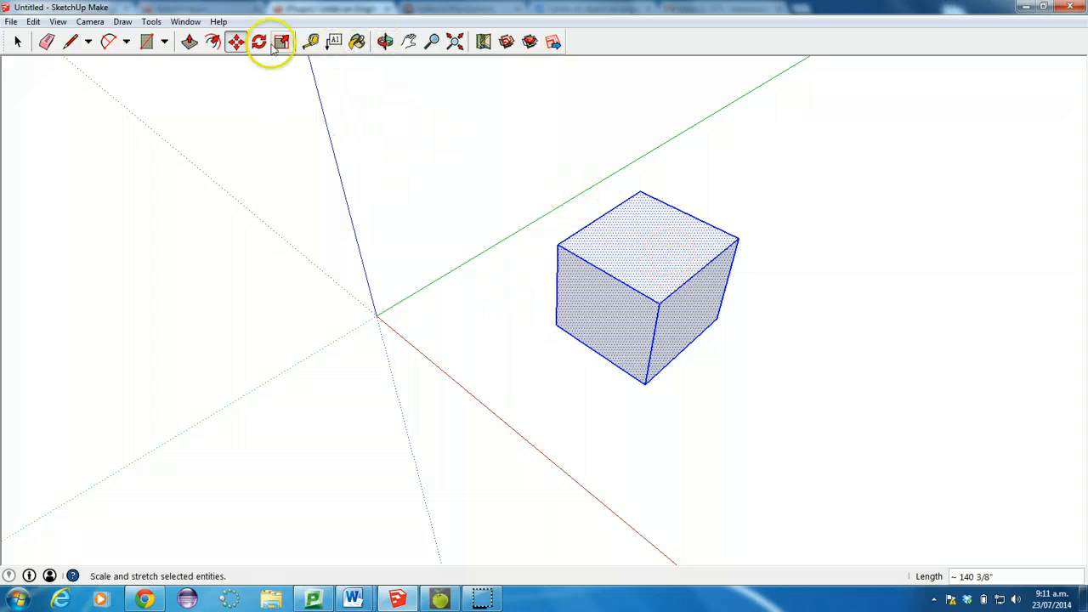
click(259, 41)
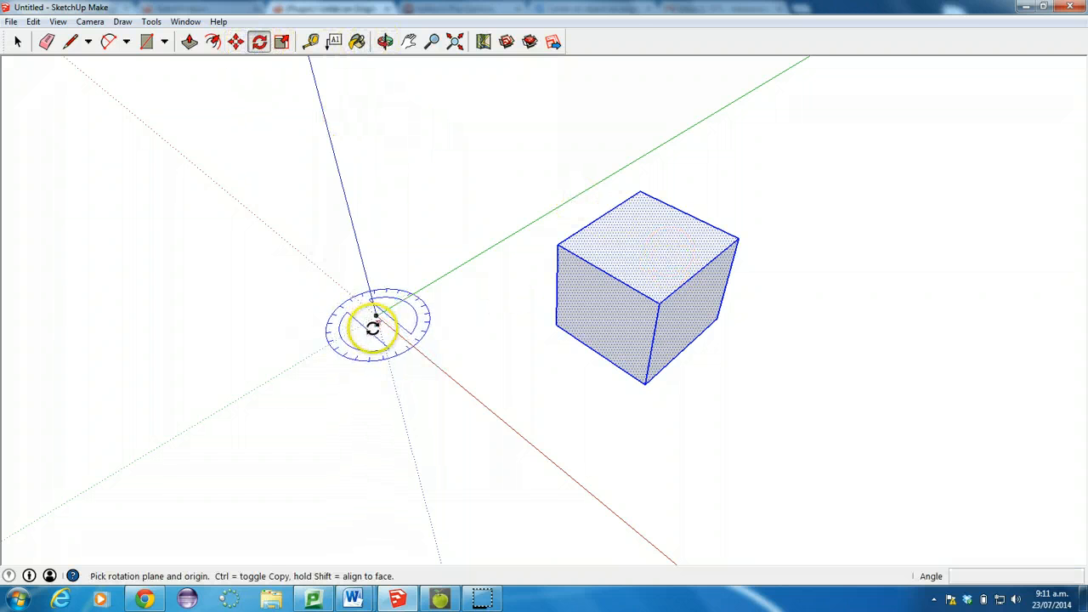
click(375, 316)
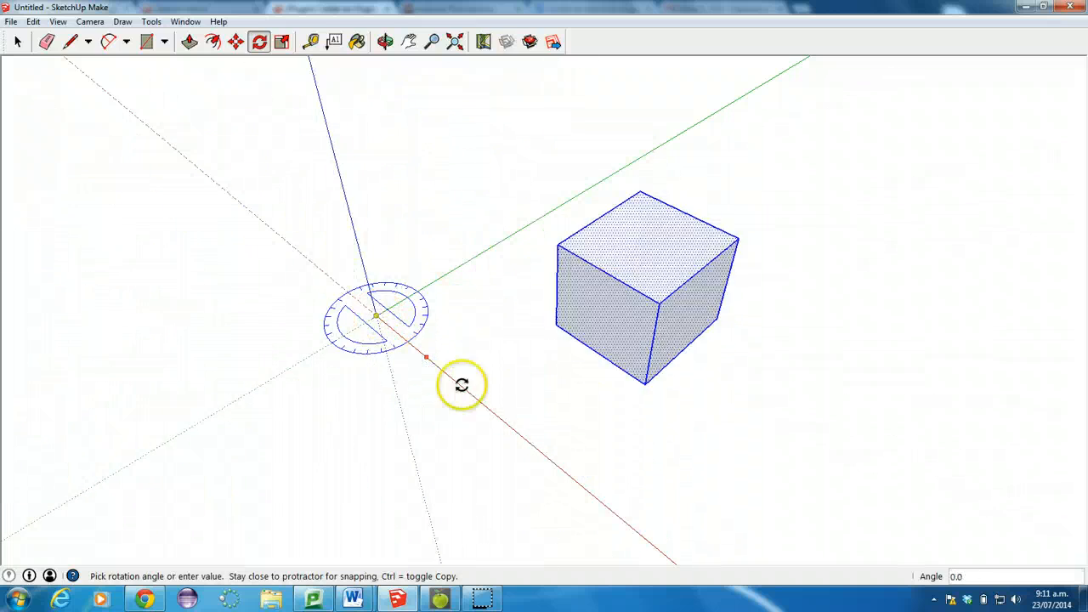
mouse_move(452, 306)
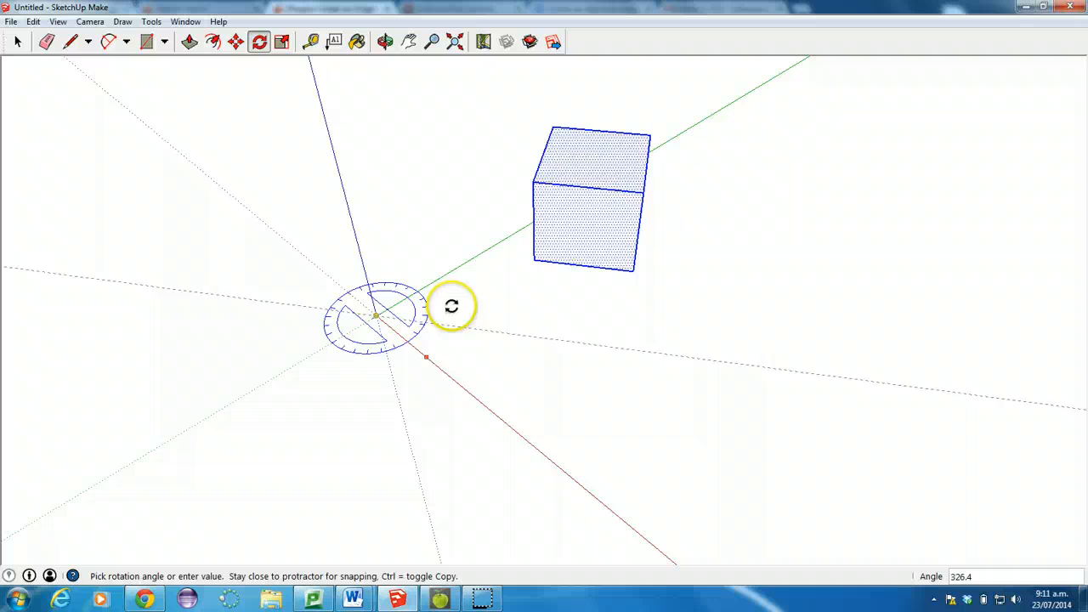
click(451, 306)
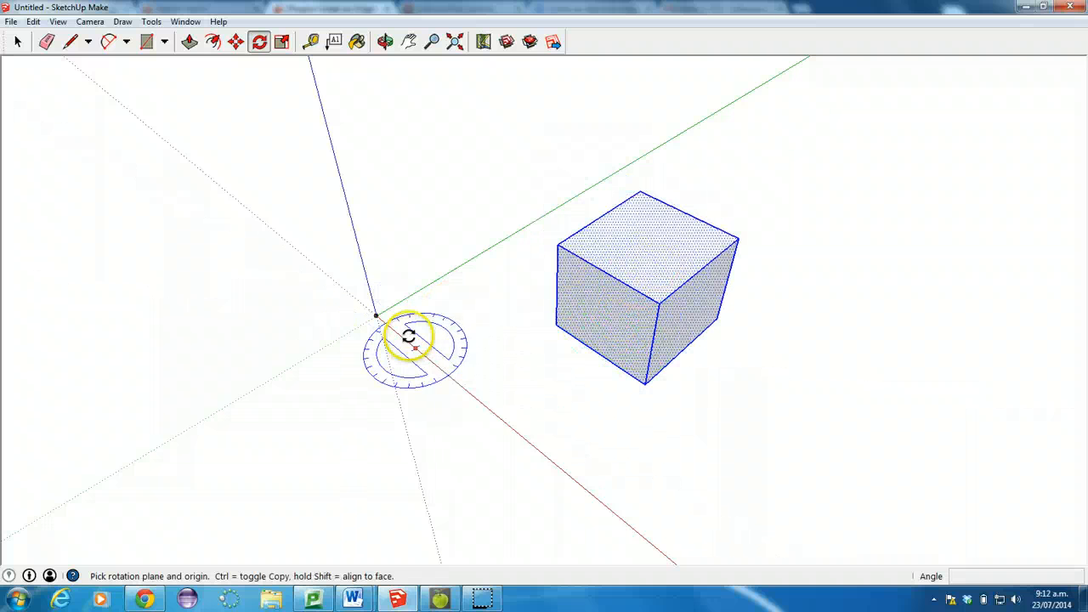
mouse_move(380, 313)
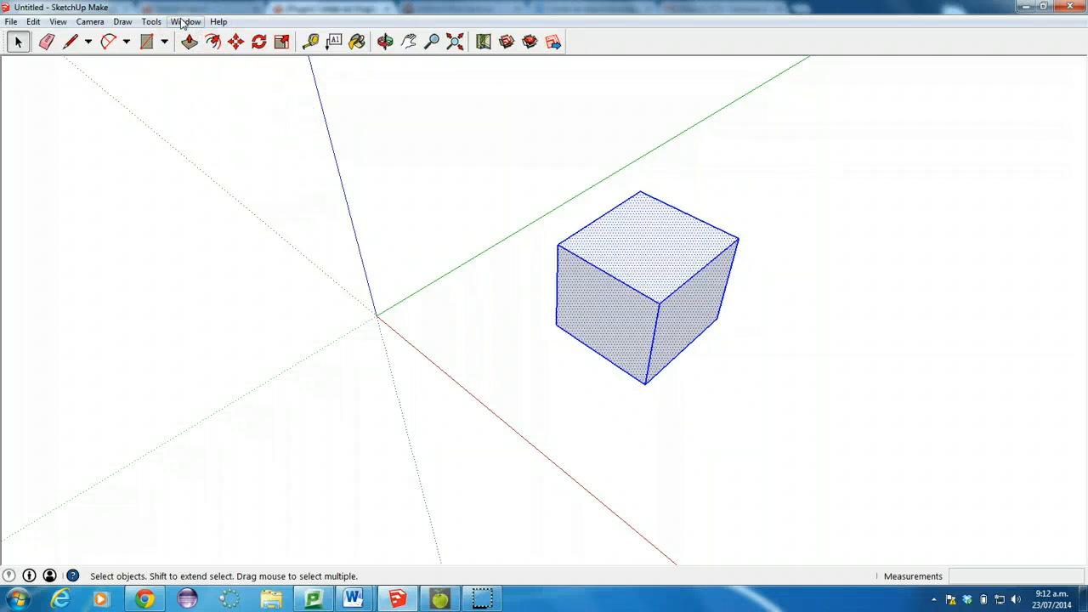
- Reach the Extension Warehouse from the Window menu and drop down its account options
click(185, 21)
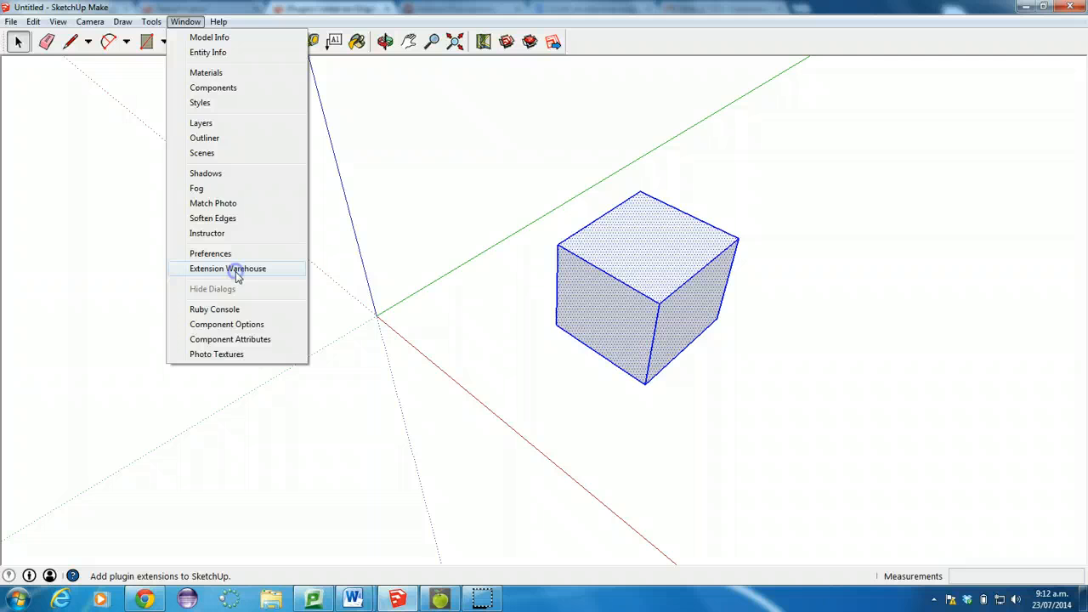
click(228, 269)
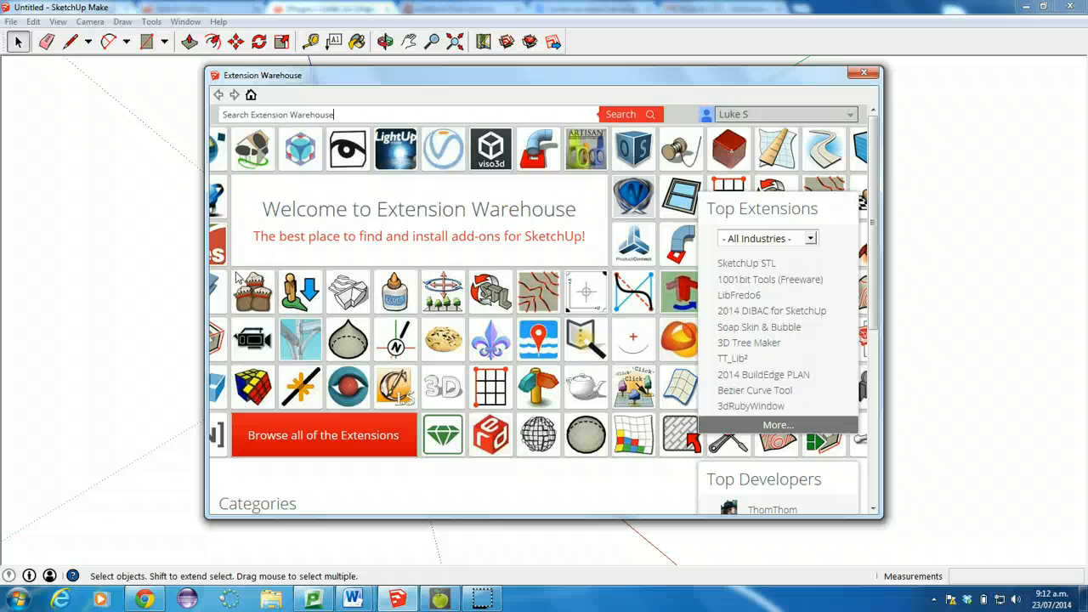
mouse_move(782, 143)
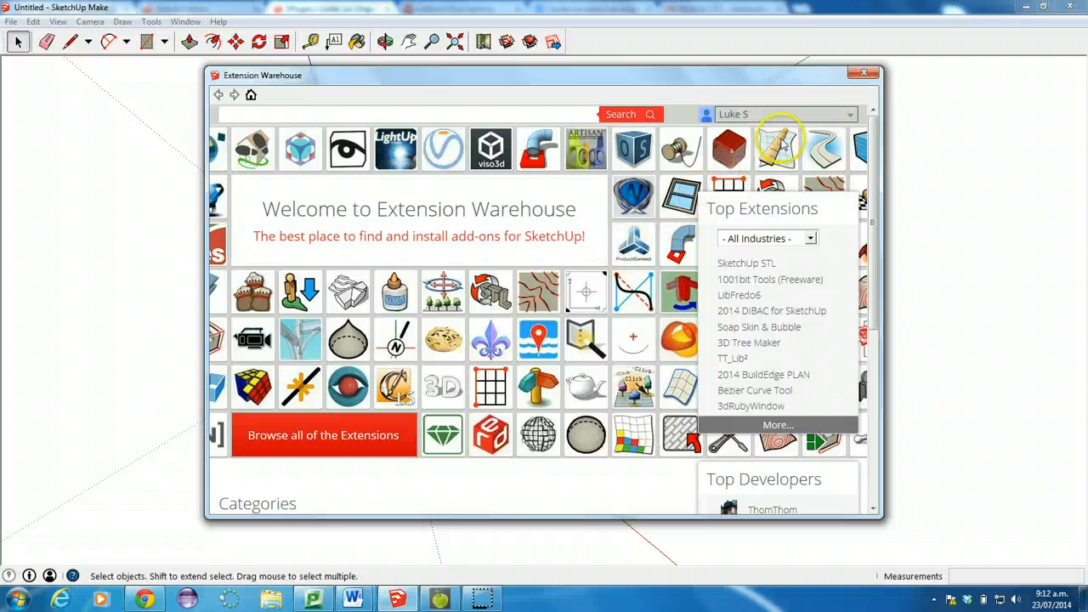
click(850, 114)
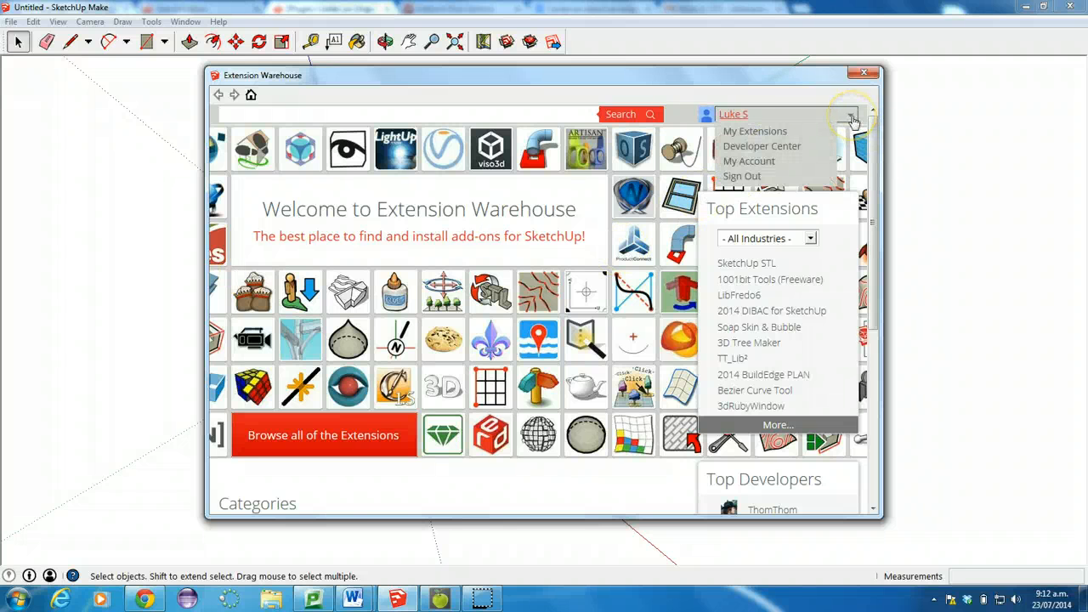
mouse_move(734, 116)
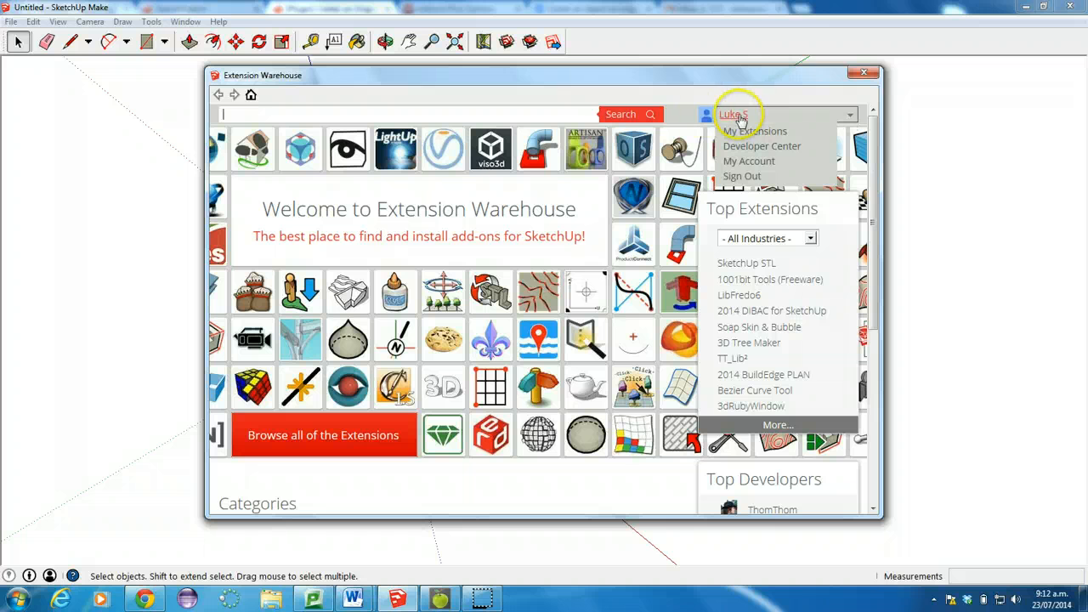
mouse_move(476, 119)
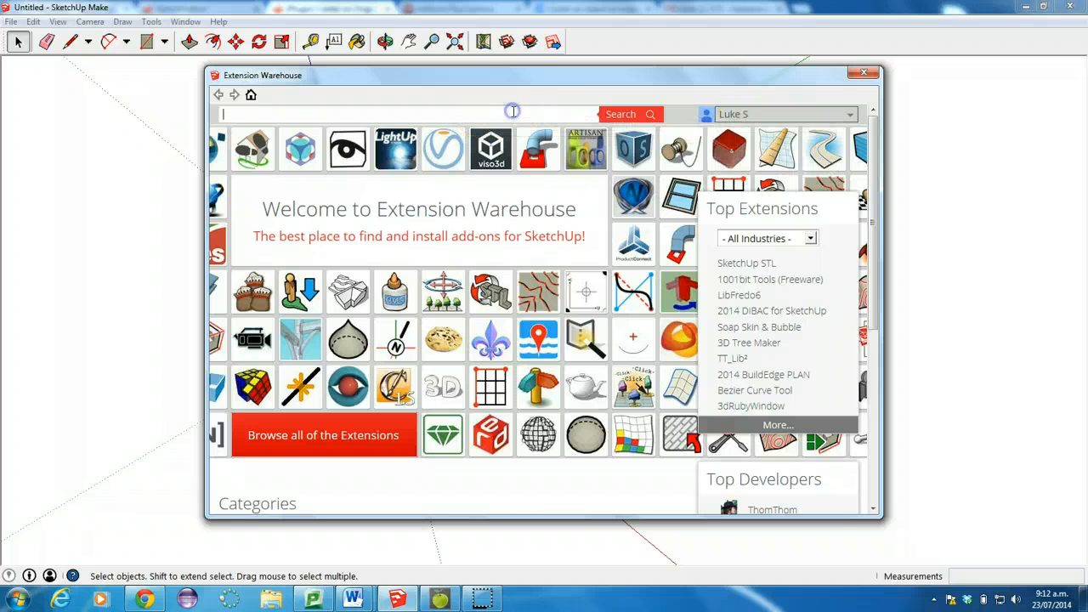
- Search the warehouse for 'center' and go to the CLF Center on Origin extension page
text(center)
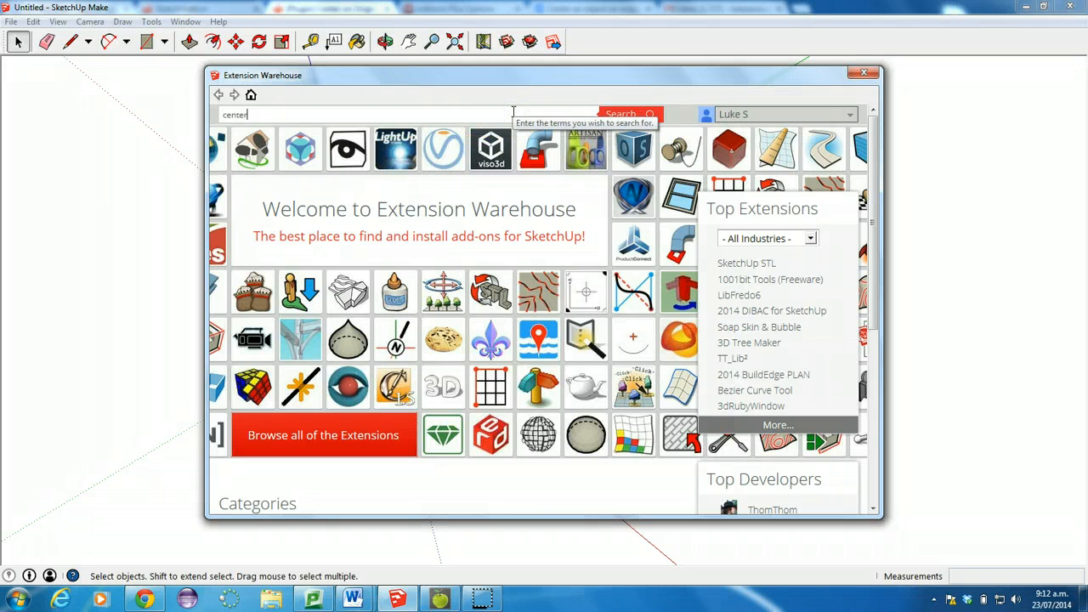
click(619, 114)
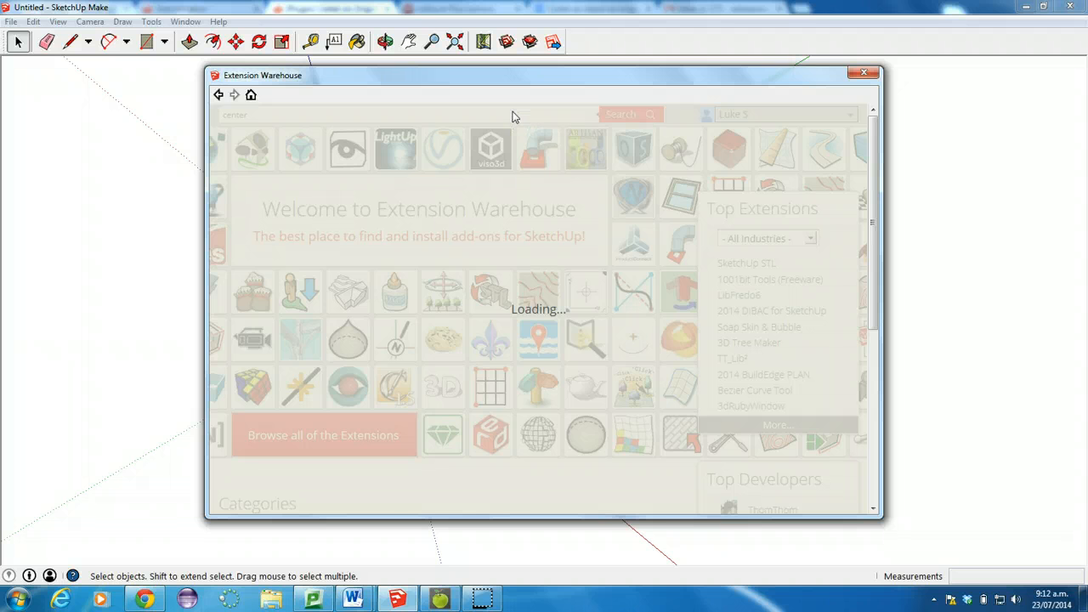
click(620, 113)
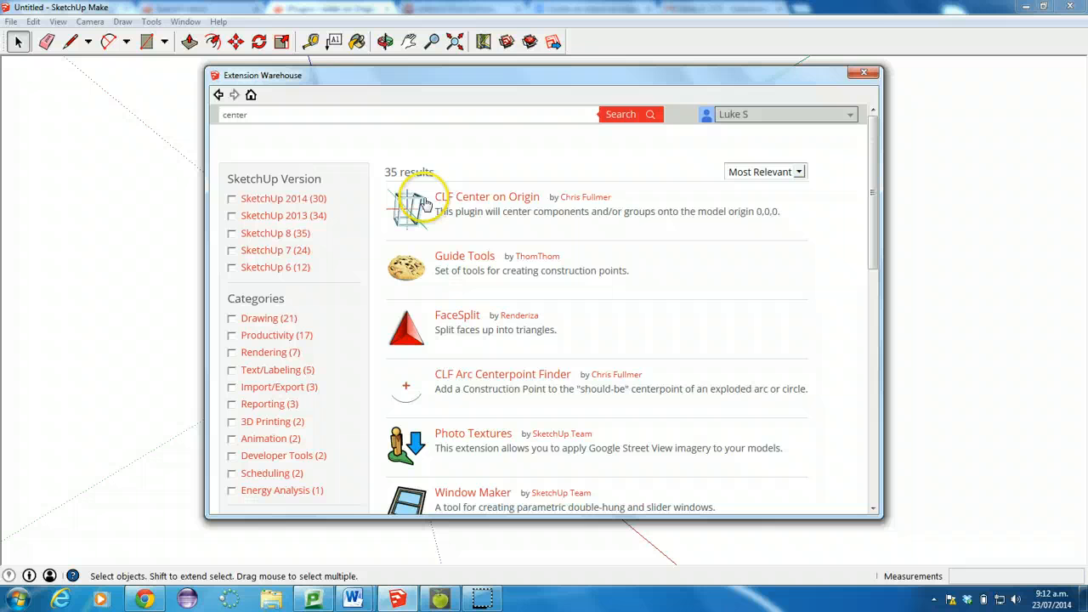
click(488, 197)
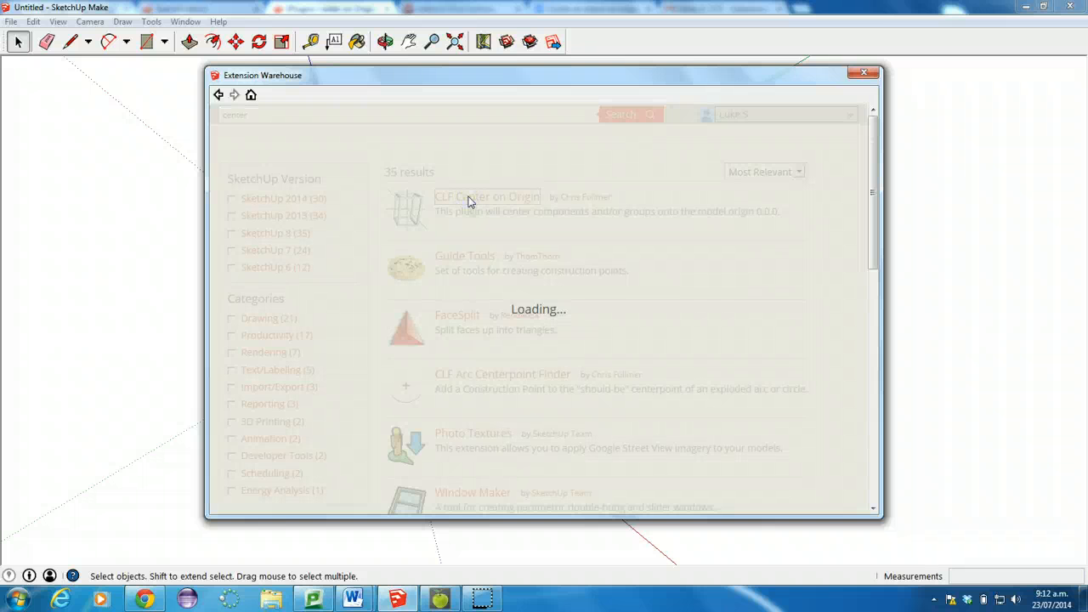
click(486, 197)
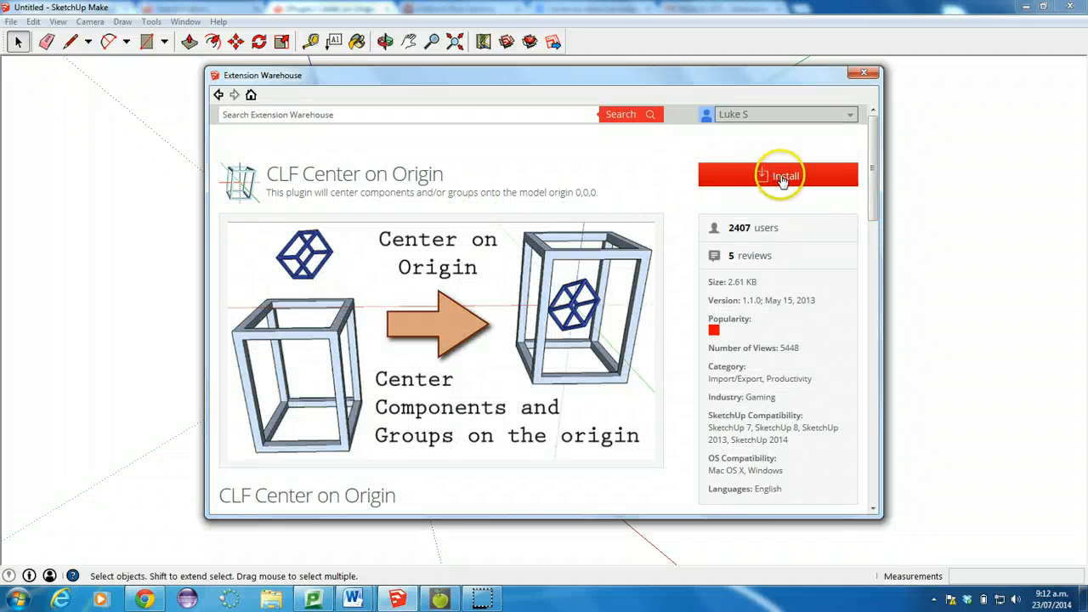
- Install CLF Center on Origin, granting permission and acknowledging the success message
click(778, 173)
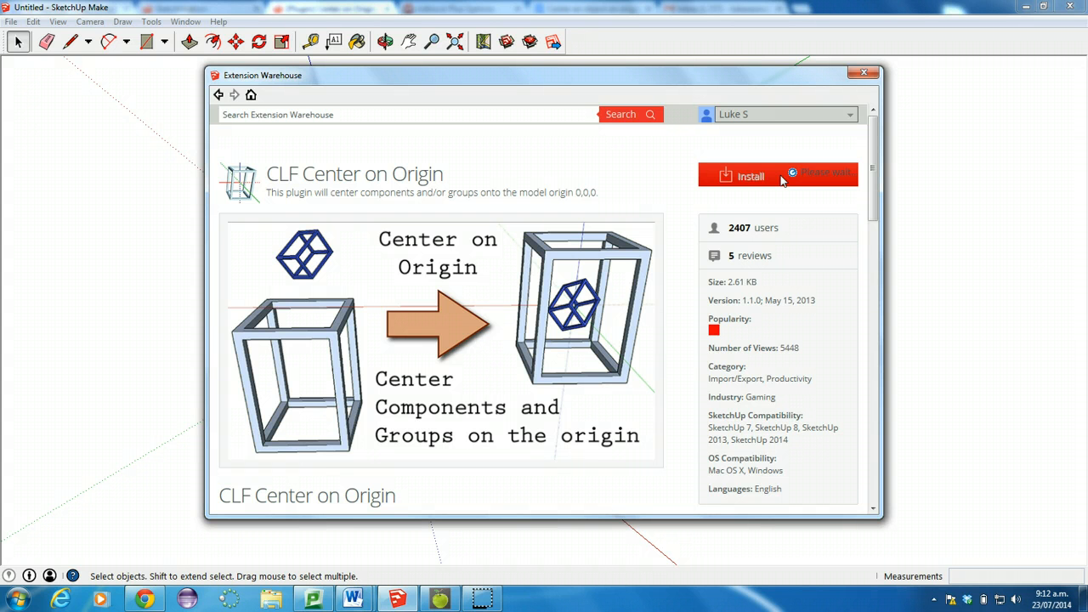
click(750, 175)
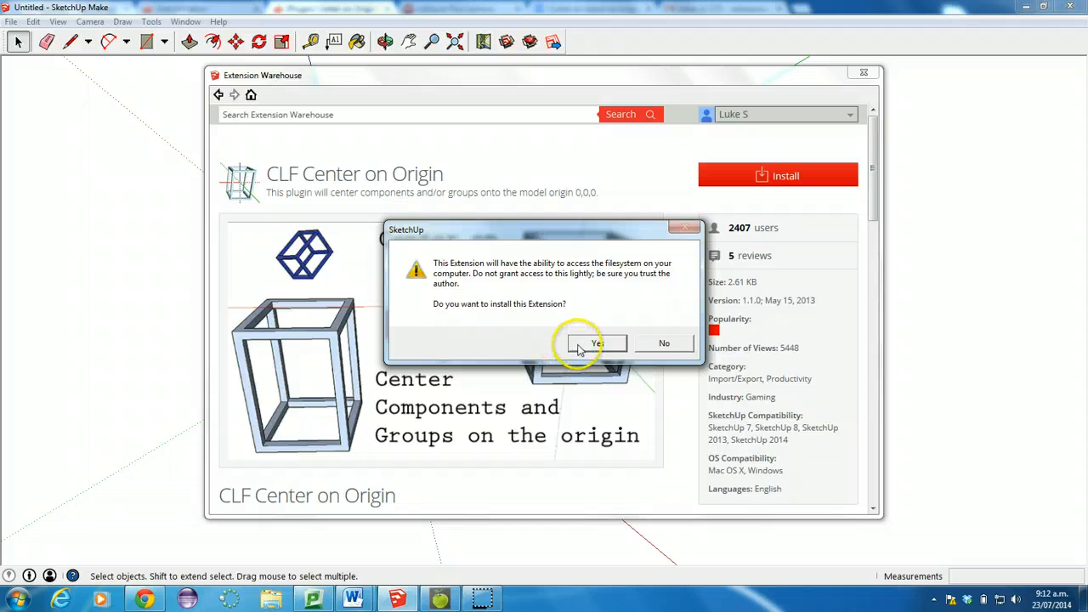
click(595, 344)
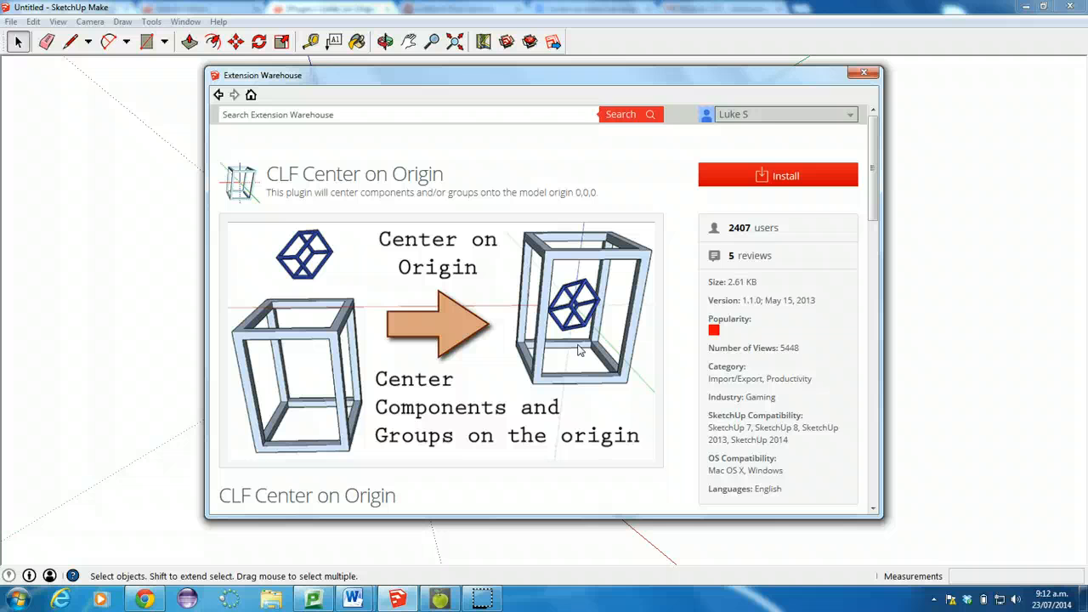
click(777, 175)
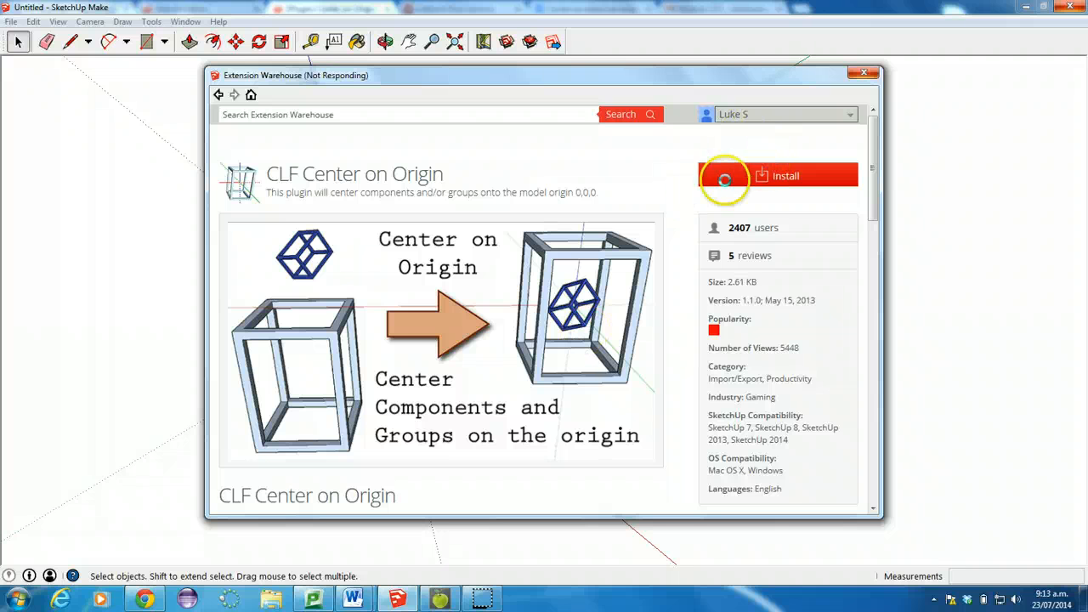
click(777, 175)
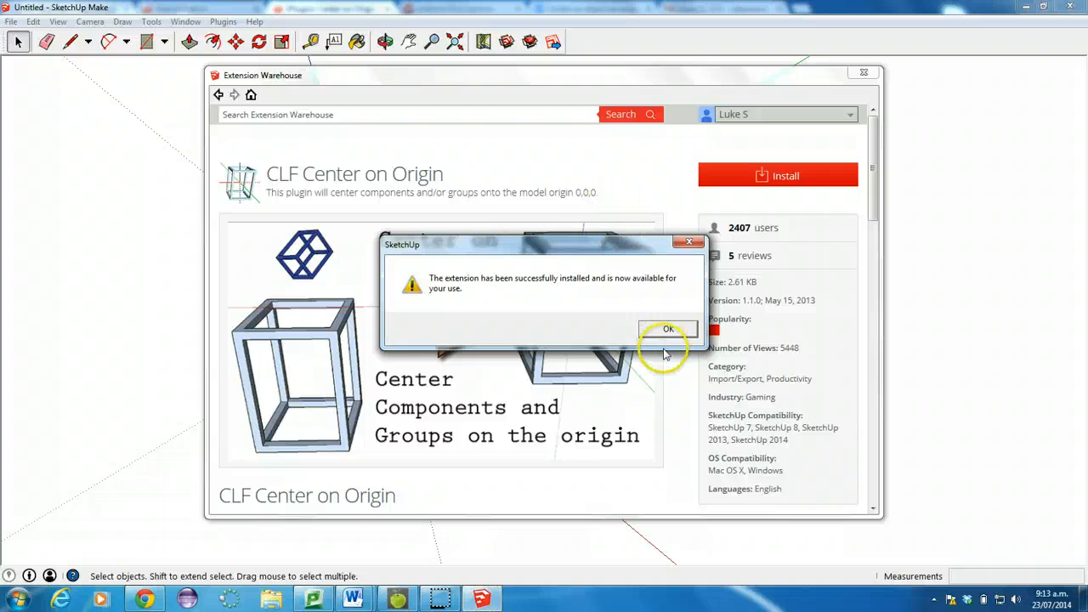
click(668, 330)
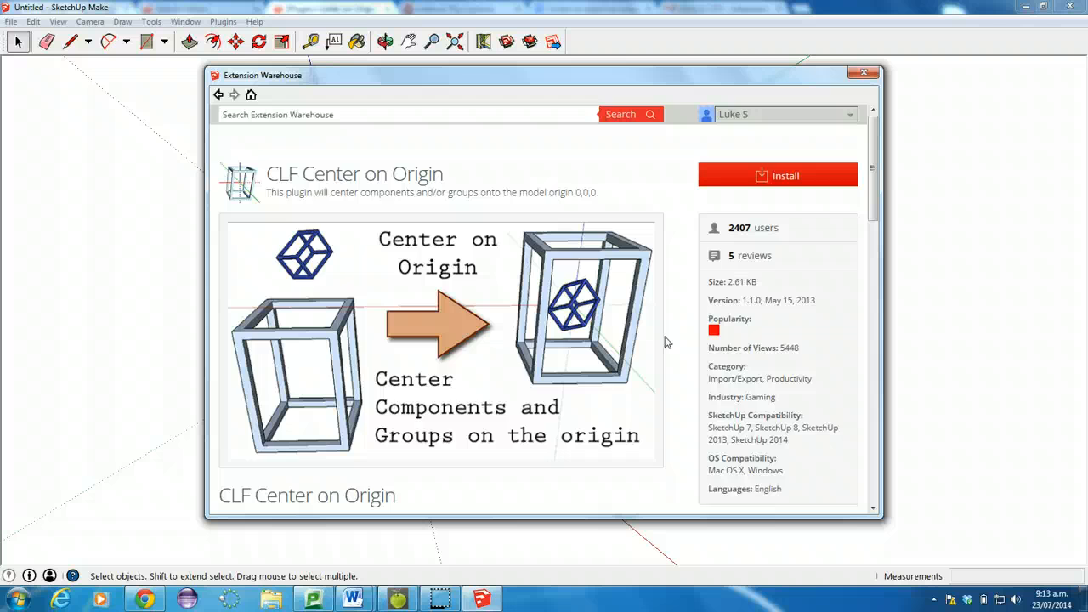
click(777, 176)
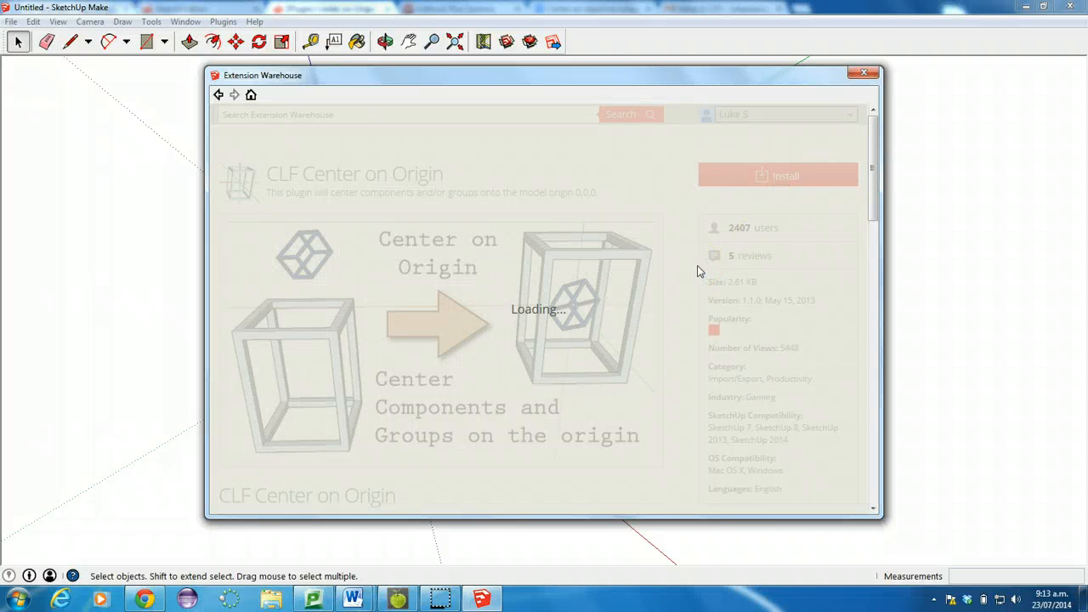
- Close the Extension Warehouse window to return to the cube model
click(776, 173)
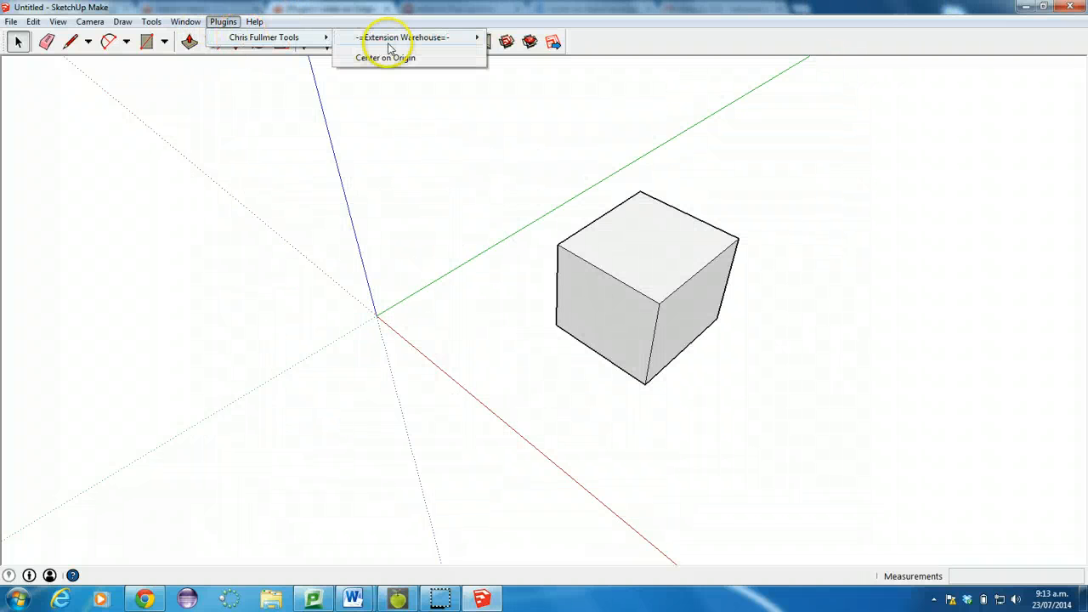
mouse_move(384, 57)
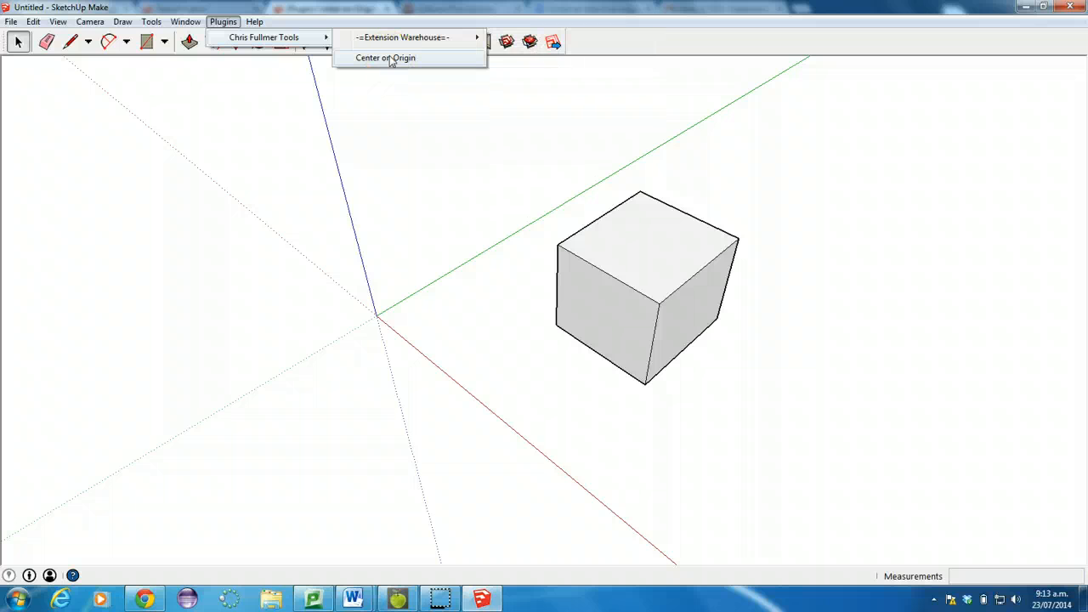
mouse_move(338, 272)
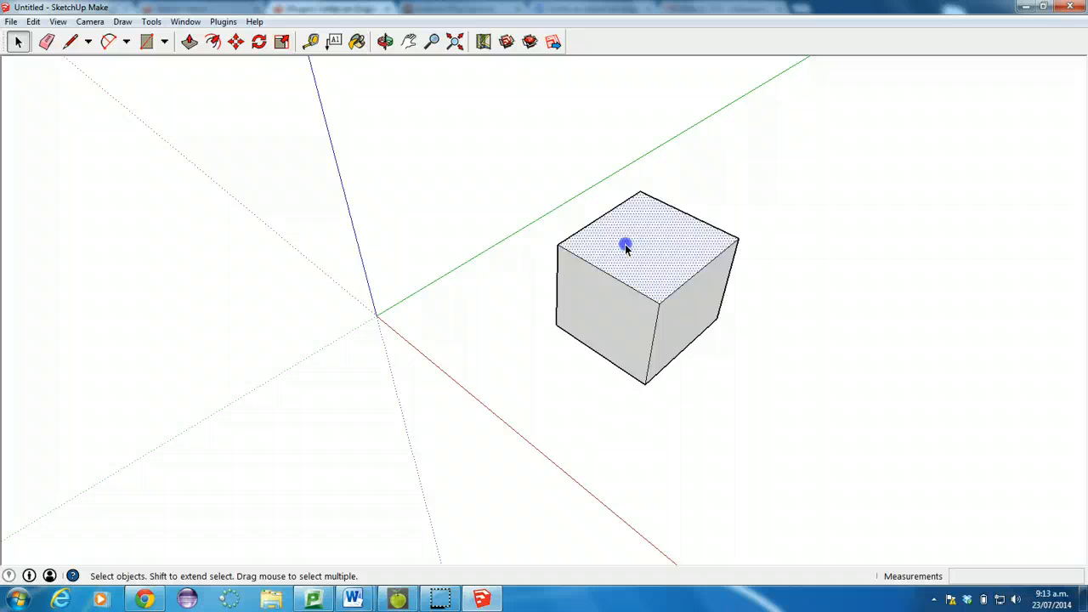
- Make the cube a group and run Center on Origin so it sits on the axes origin
right_click(625, 247)
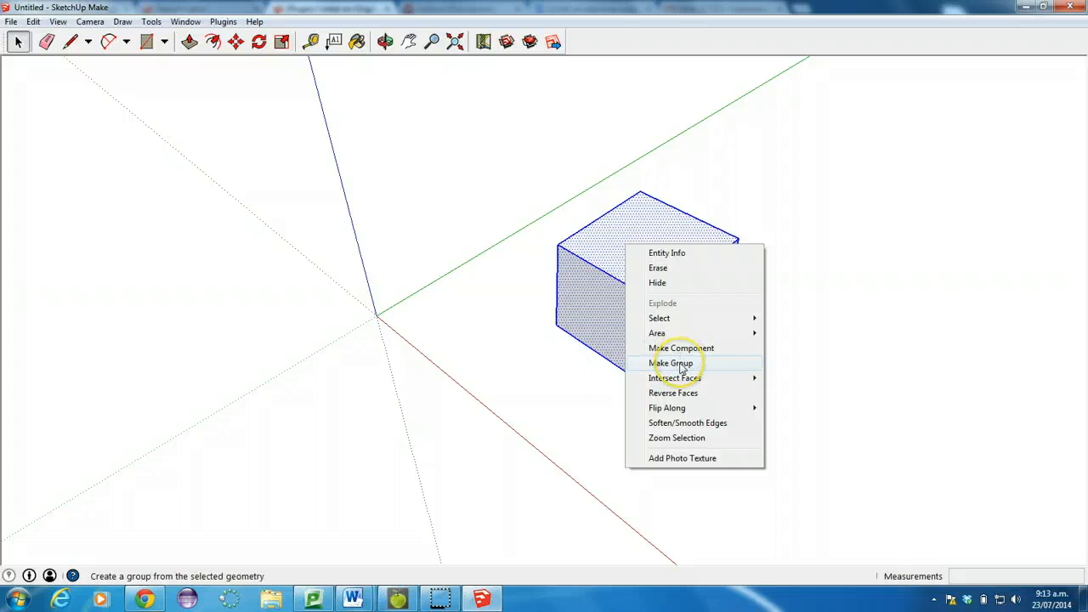
click(670, 364)
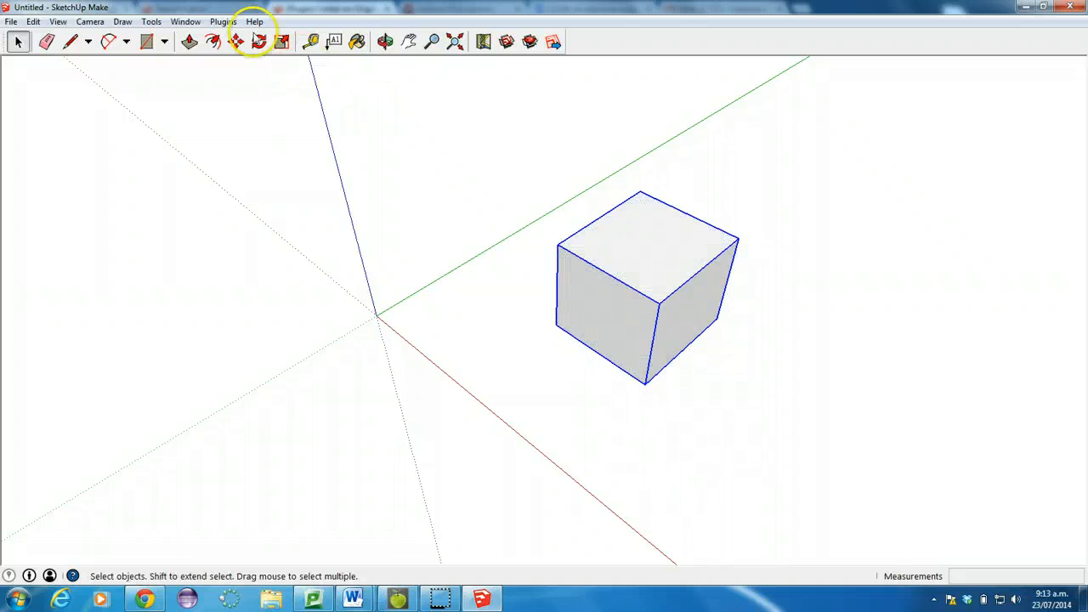
click(153, 20)
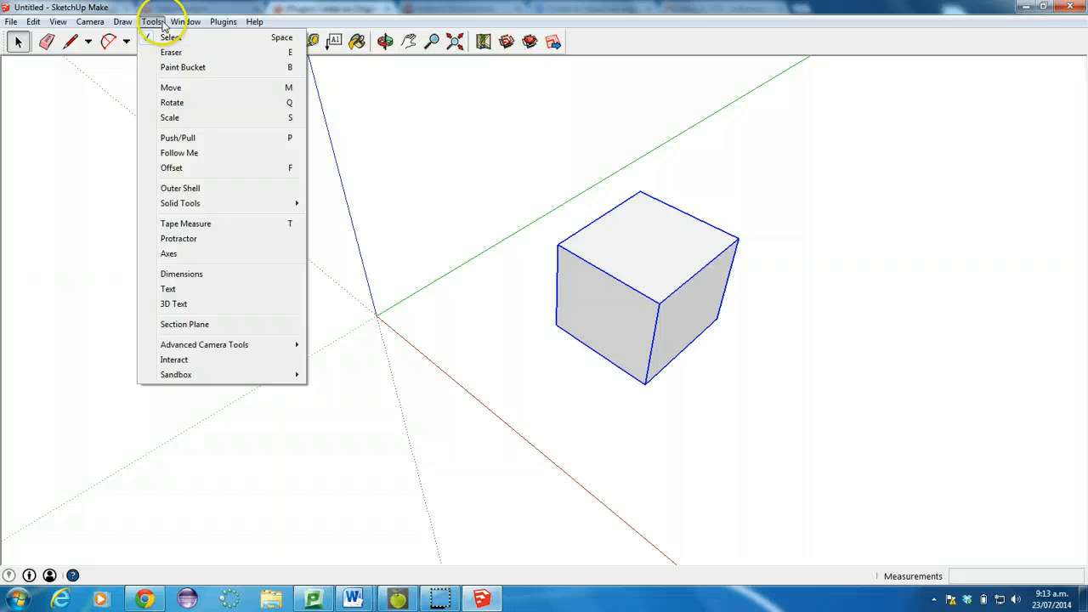
click(225, 20)
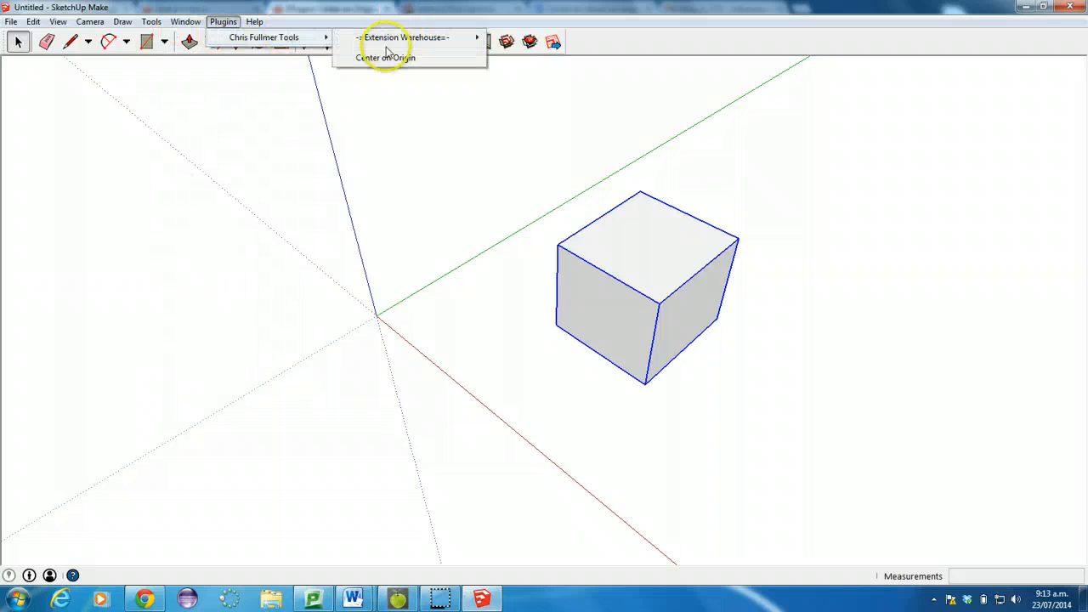
click(384, 58)
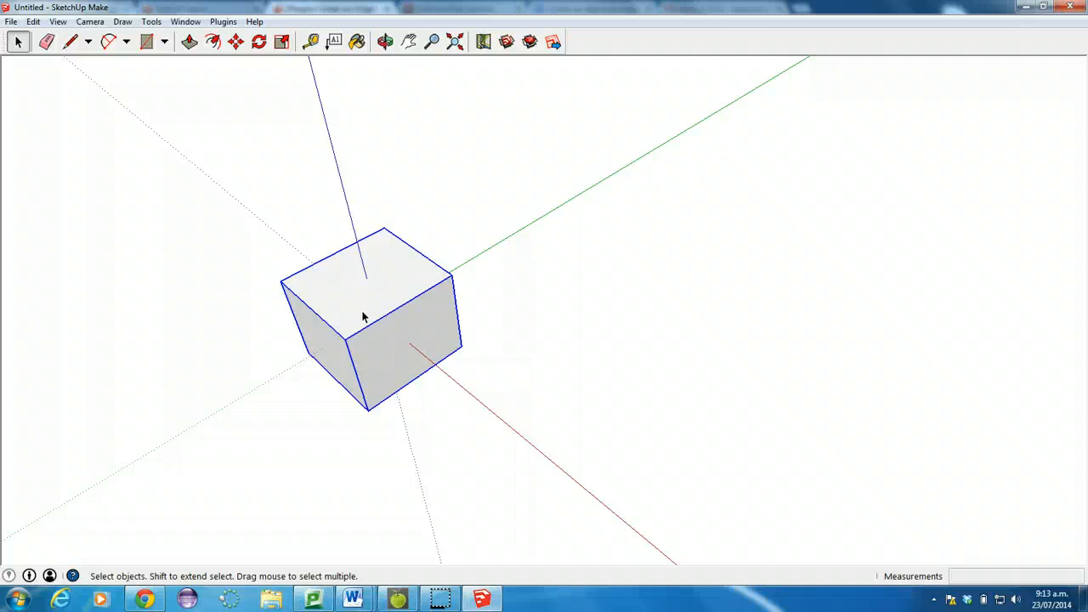
mouse_move(381, 326)
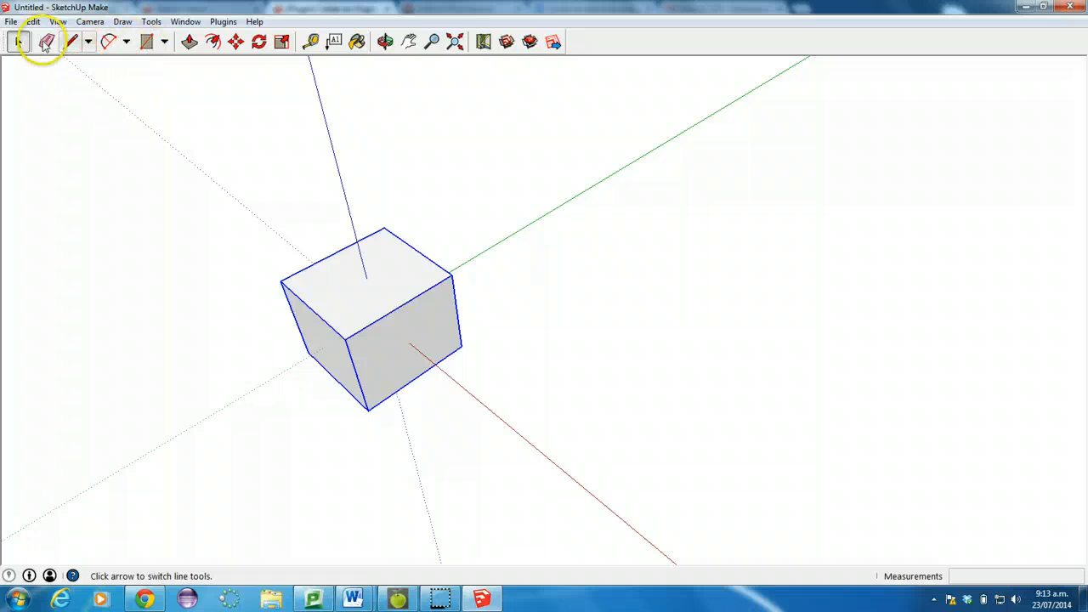
- Draw a rectangle on the cube's top face inside the group and pull it up into a tall block
click(144, 41)
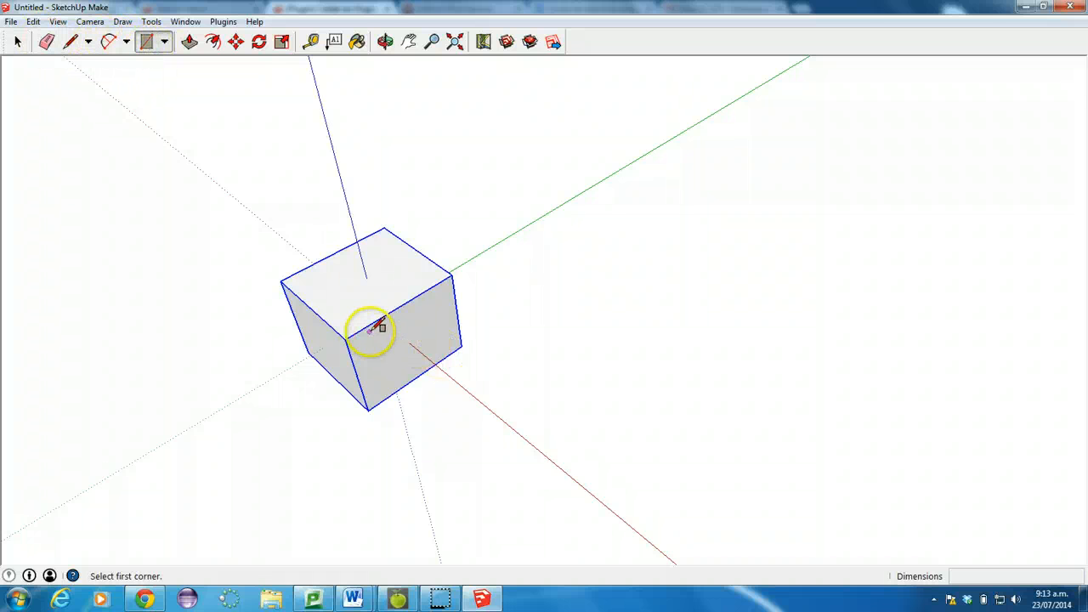
click(11, 20)
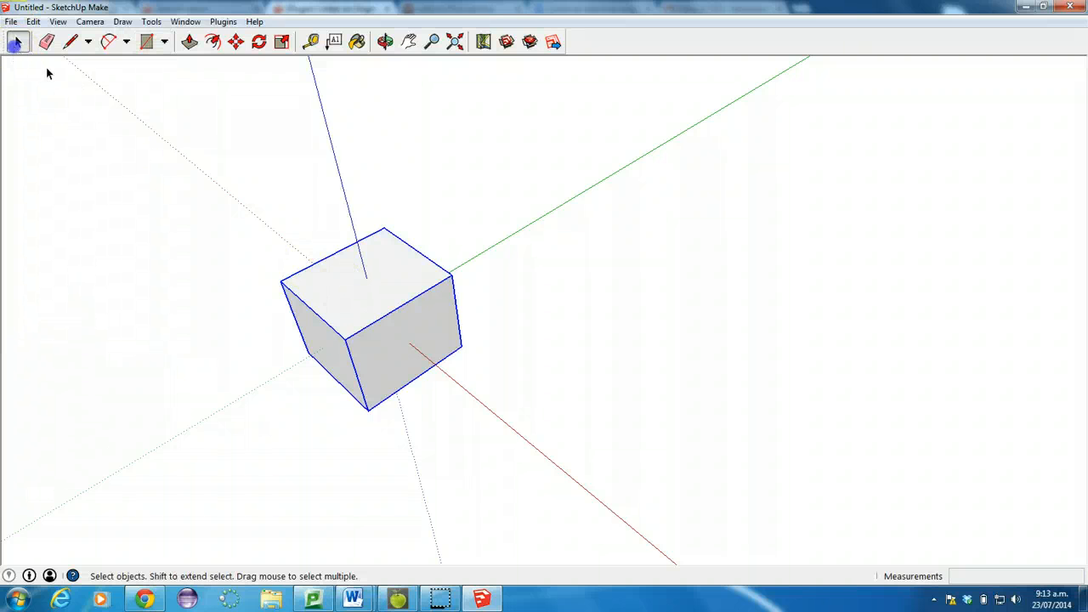
click(146, 41)
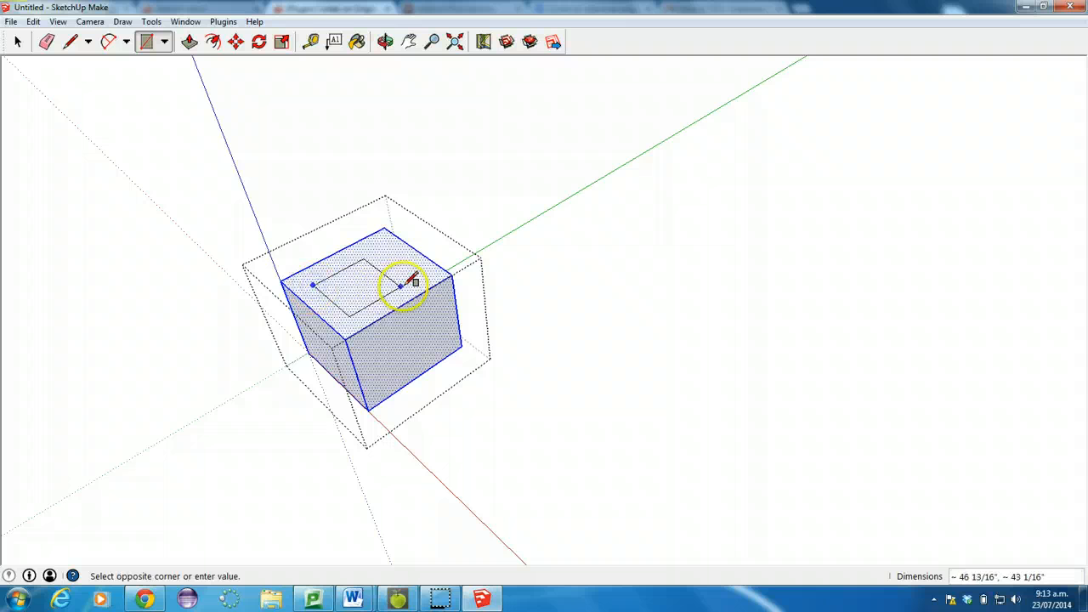
click(189, 40)
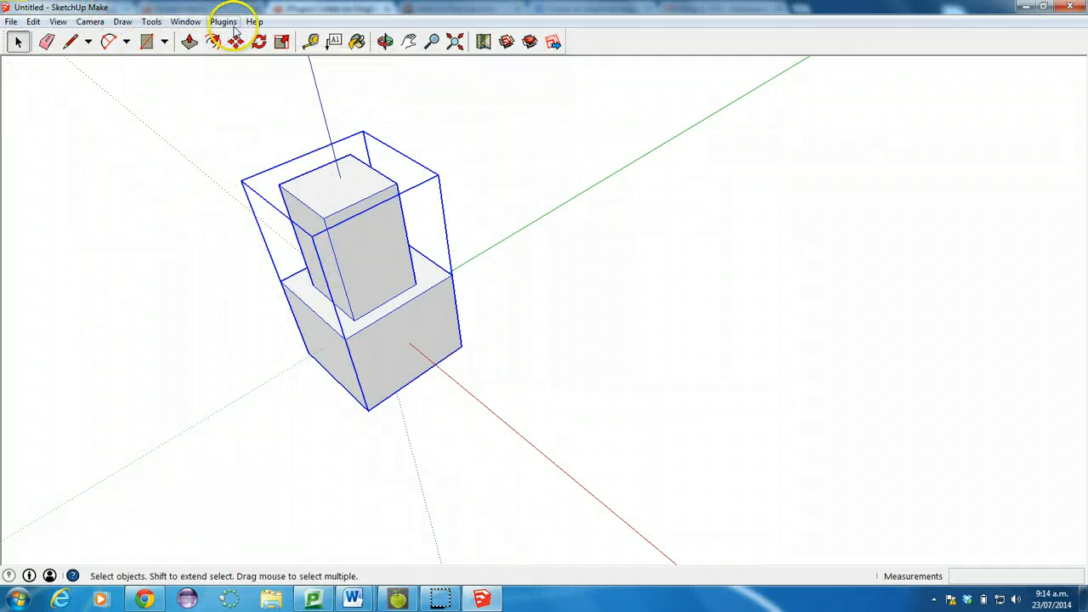
- Run Center on Origin again to recentre the enlarged group on the origin
click(223, 20)
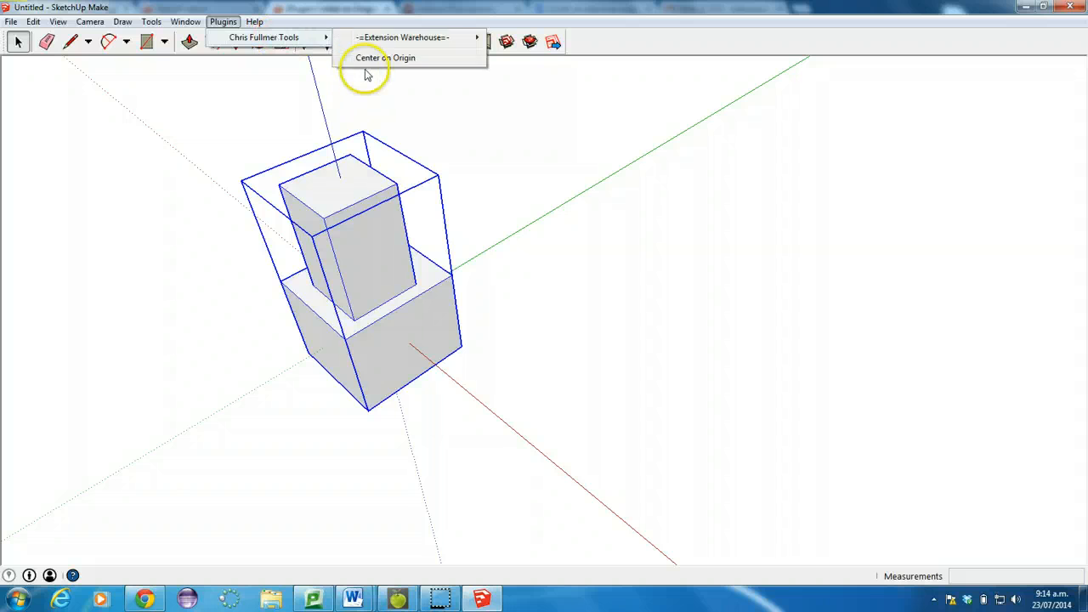
click(385, 58)
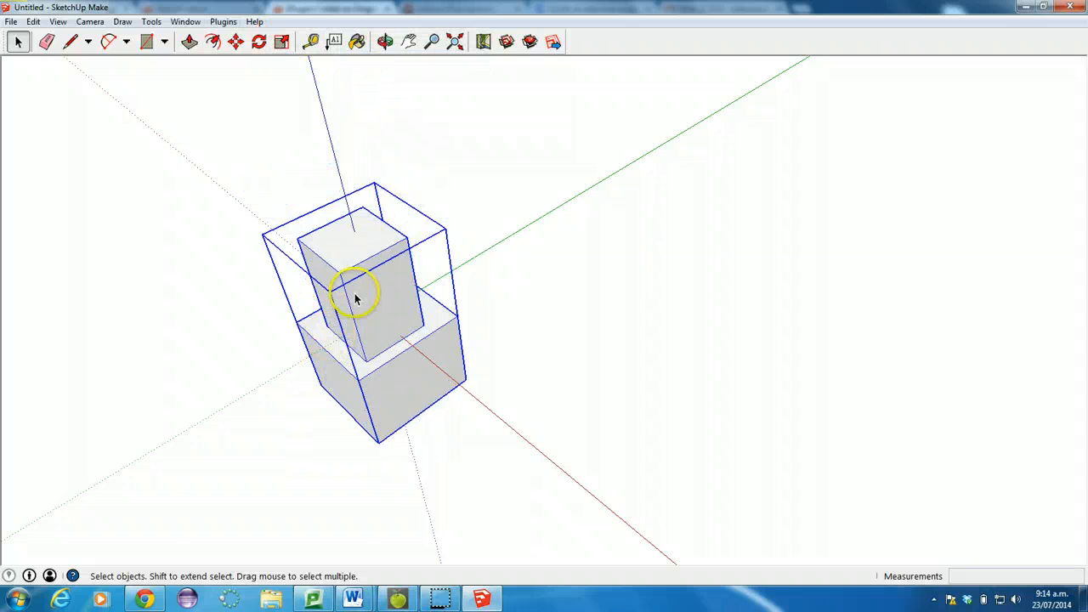
mouse_move(440, 269)
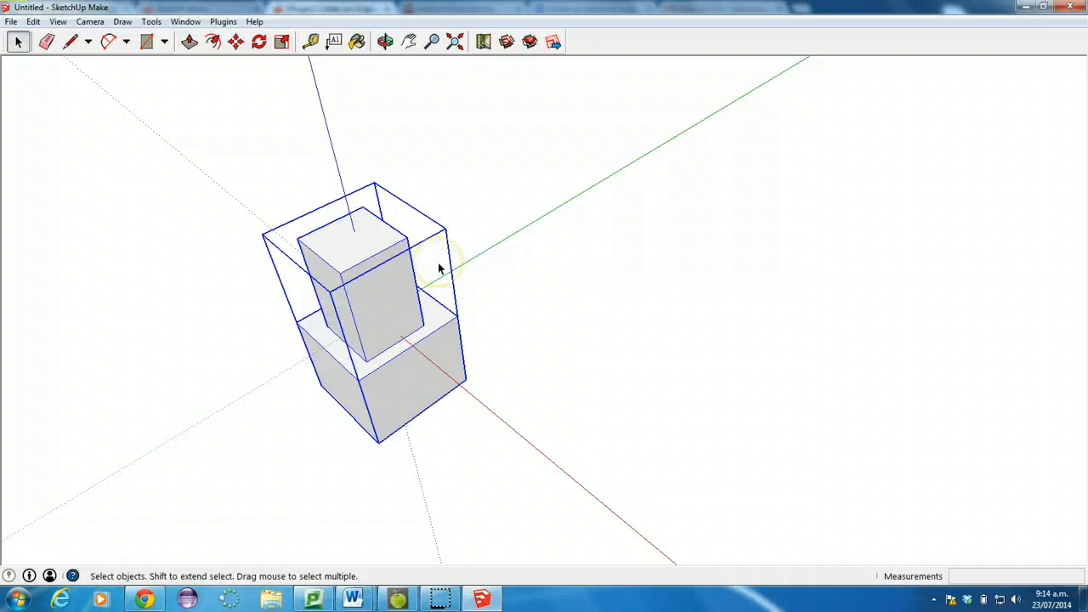